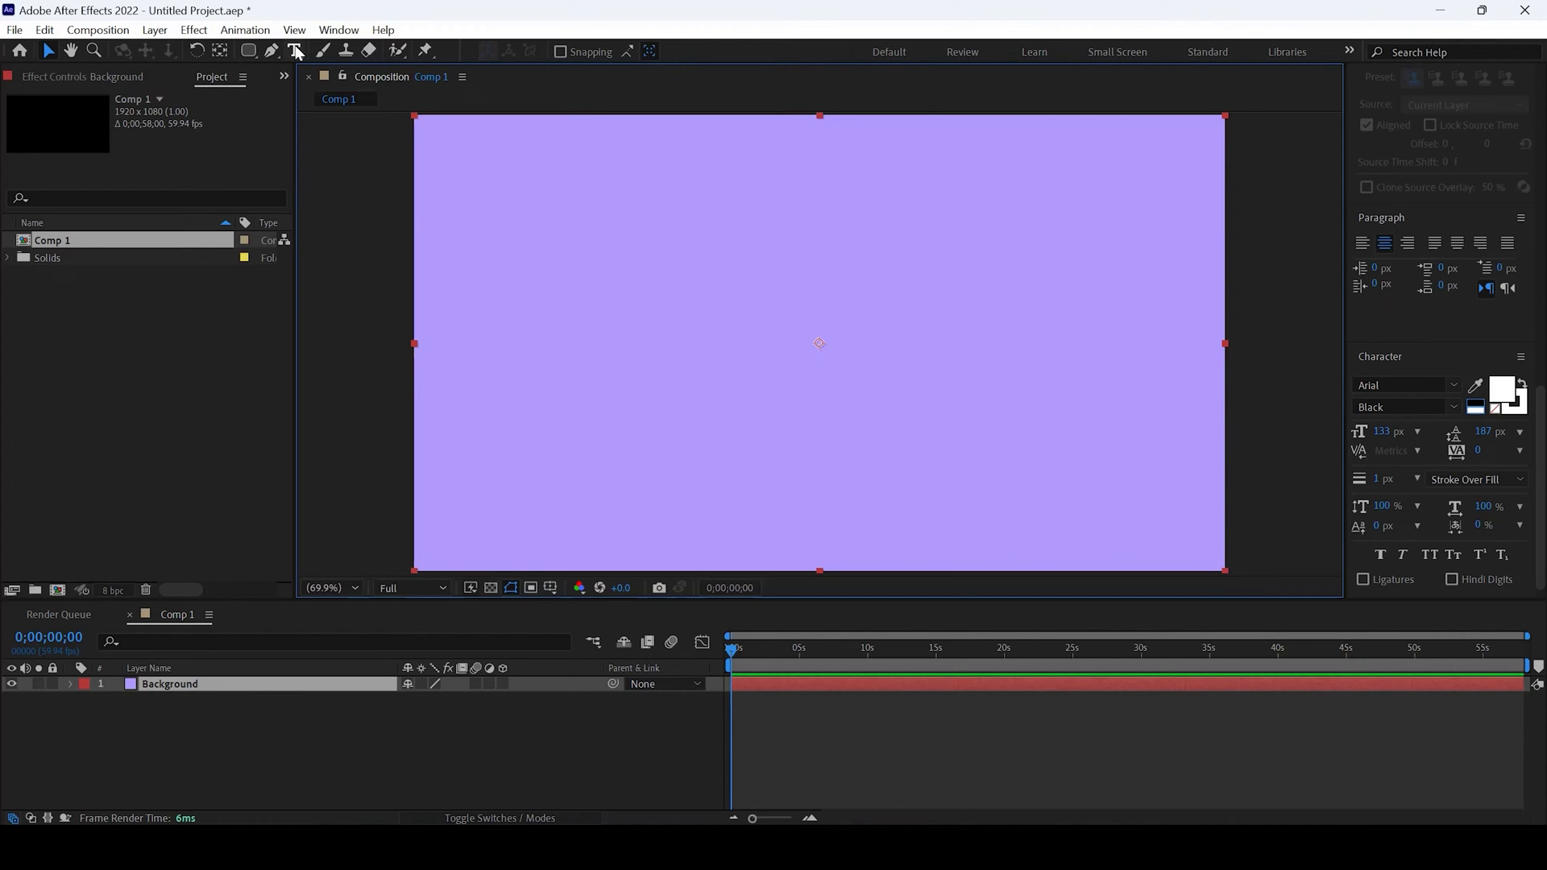
- Add a paragraph text box reading CONVERT TO SHAPES, large white, centred over the purple composition
click(297, 50)
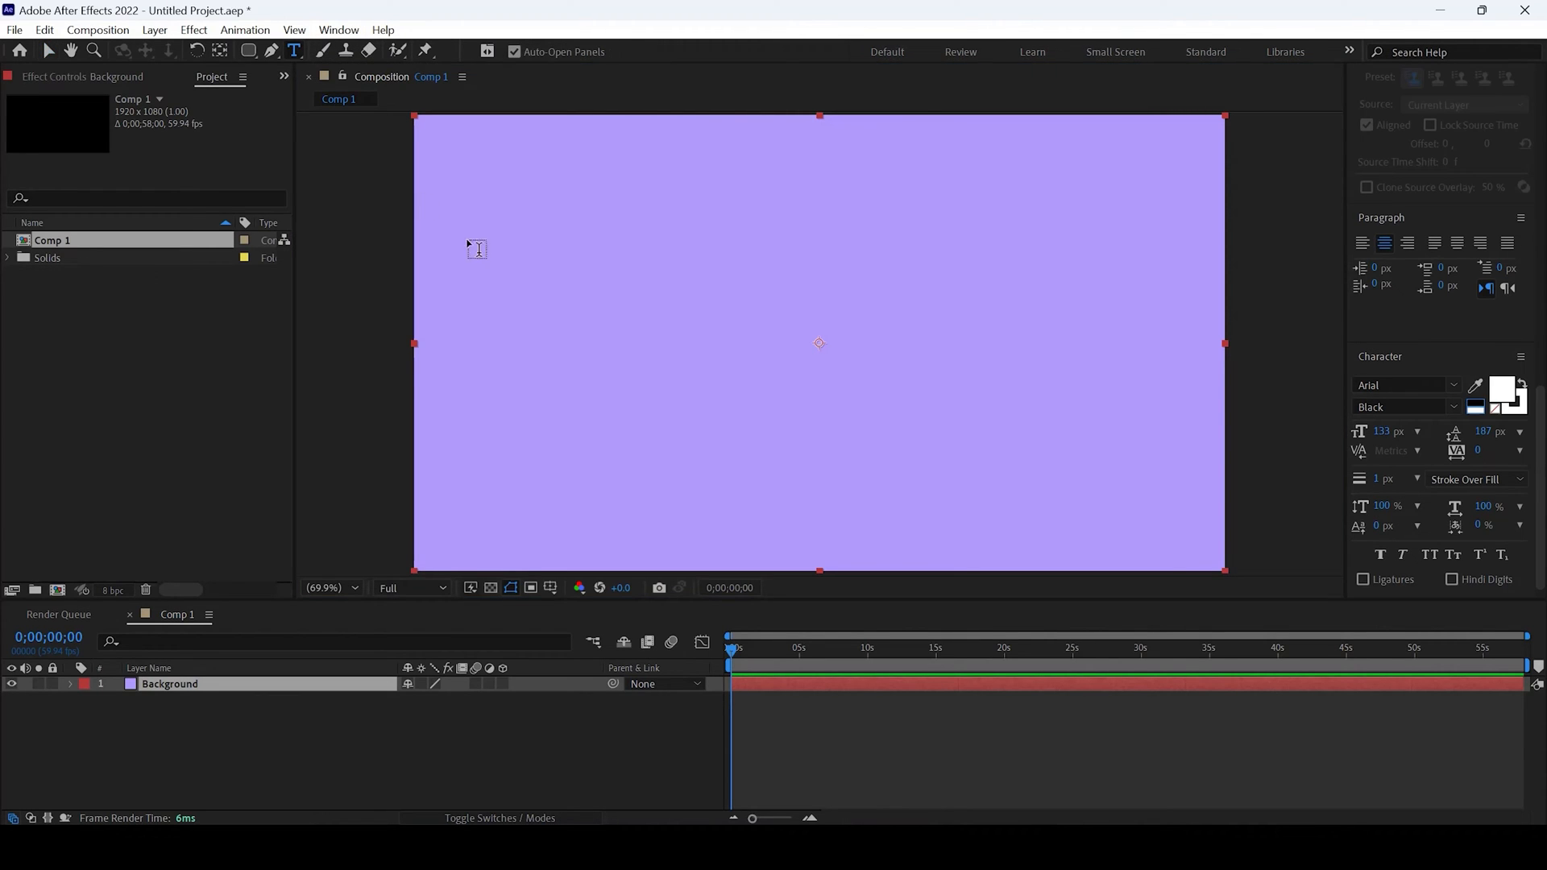
drag(477, 256, 1147, 496)
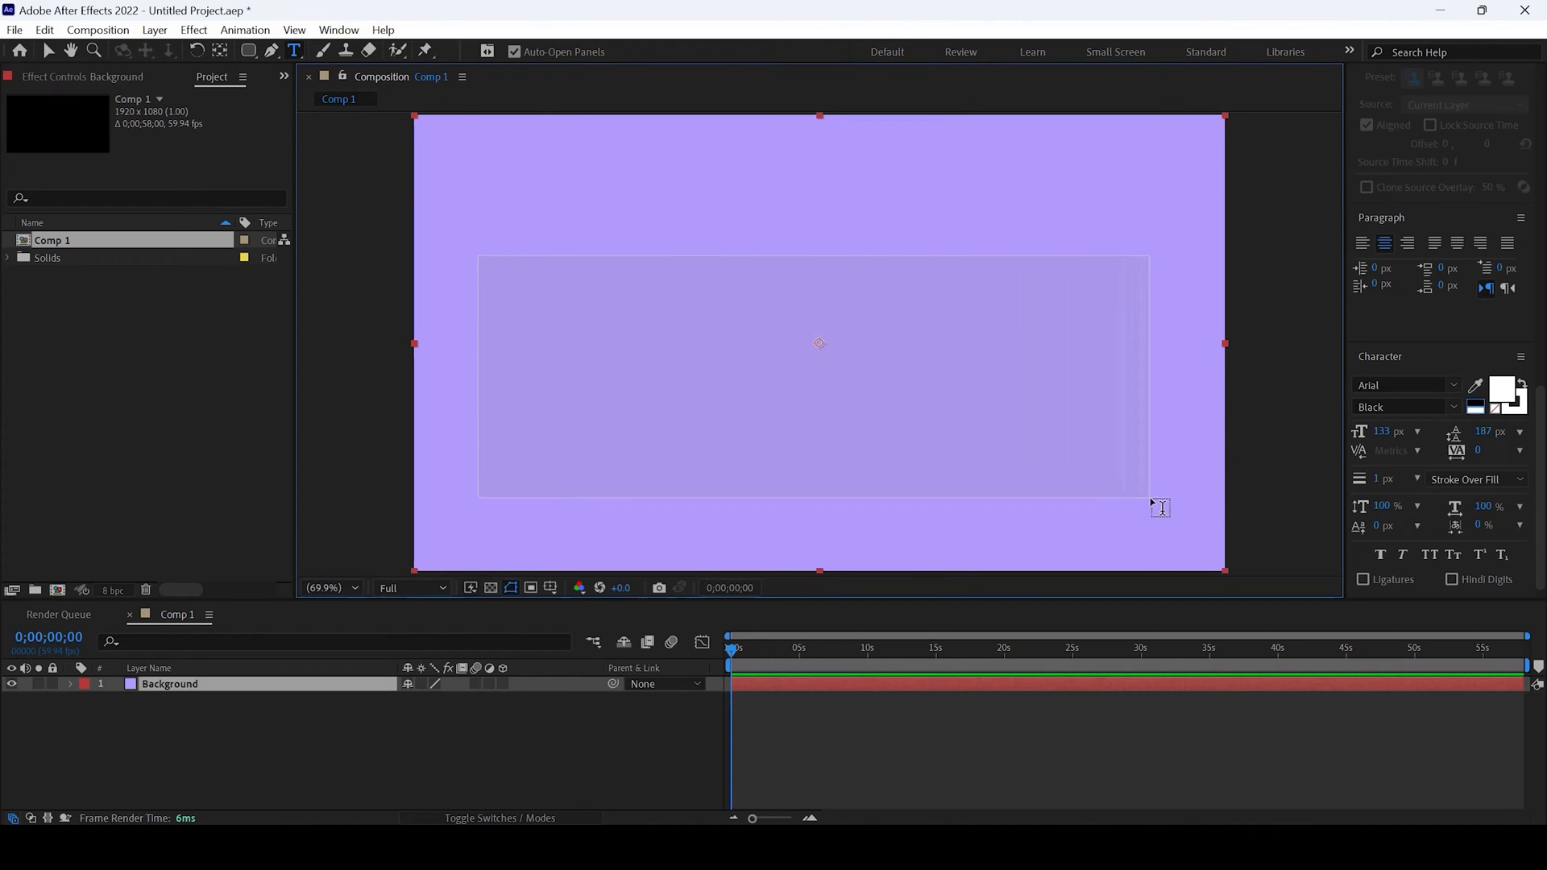
text(CONVERT TO S)
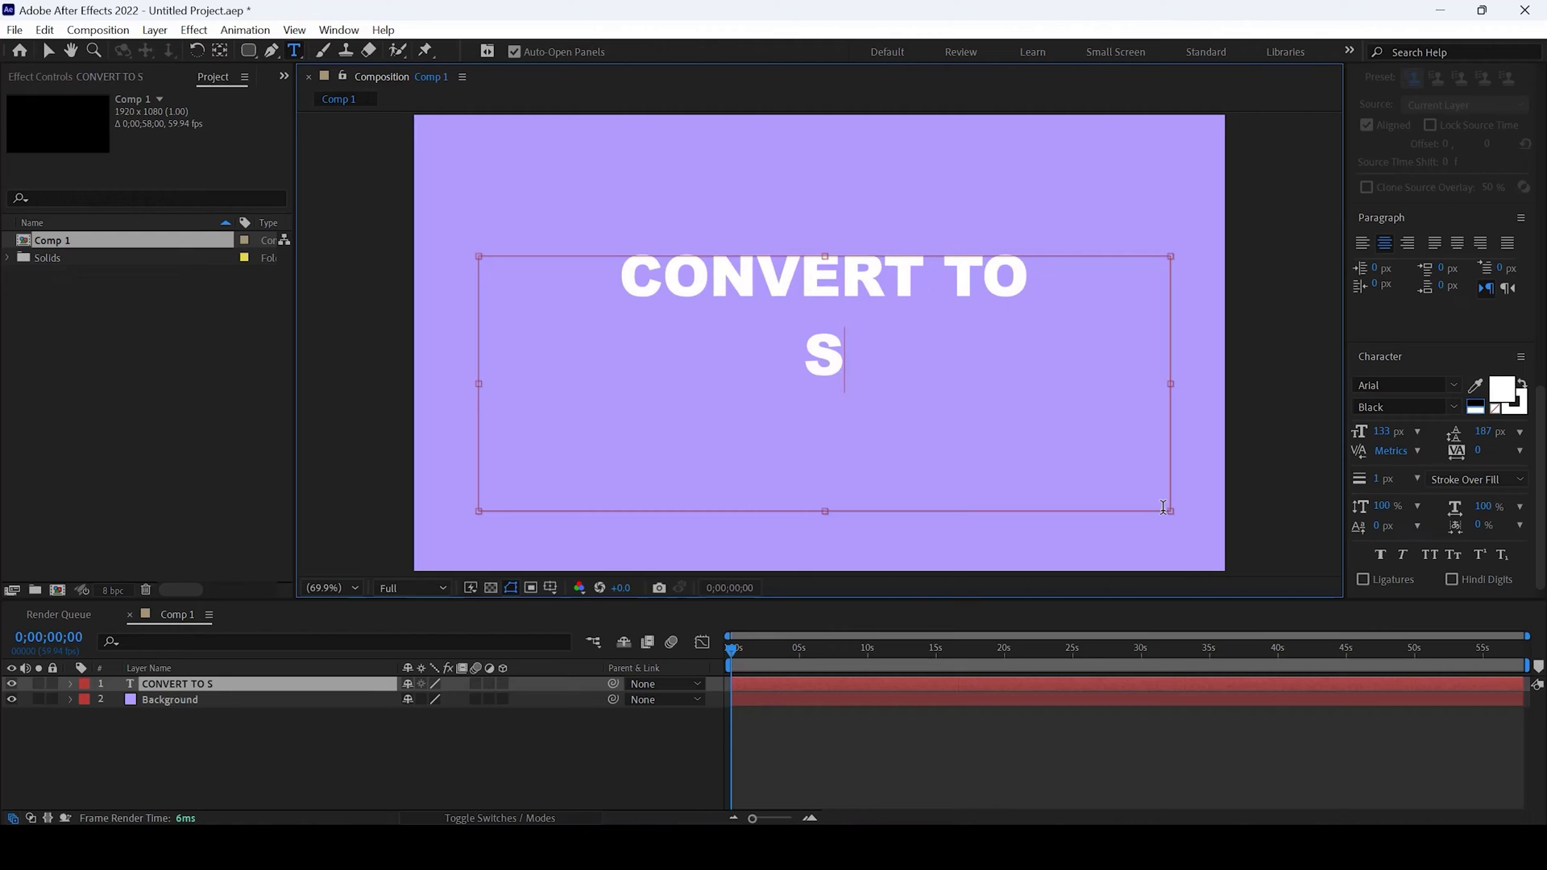
text(HAPES)
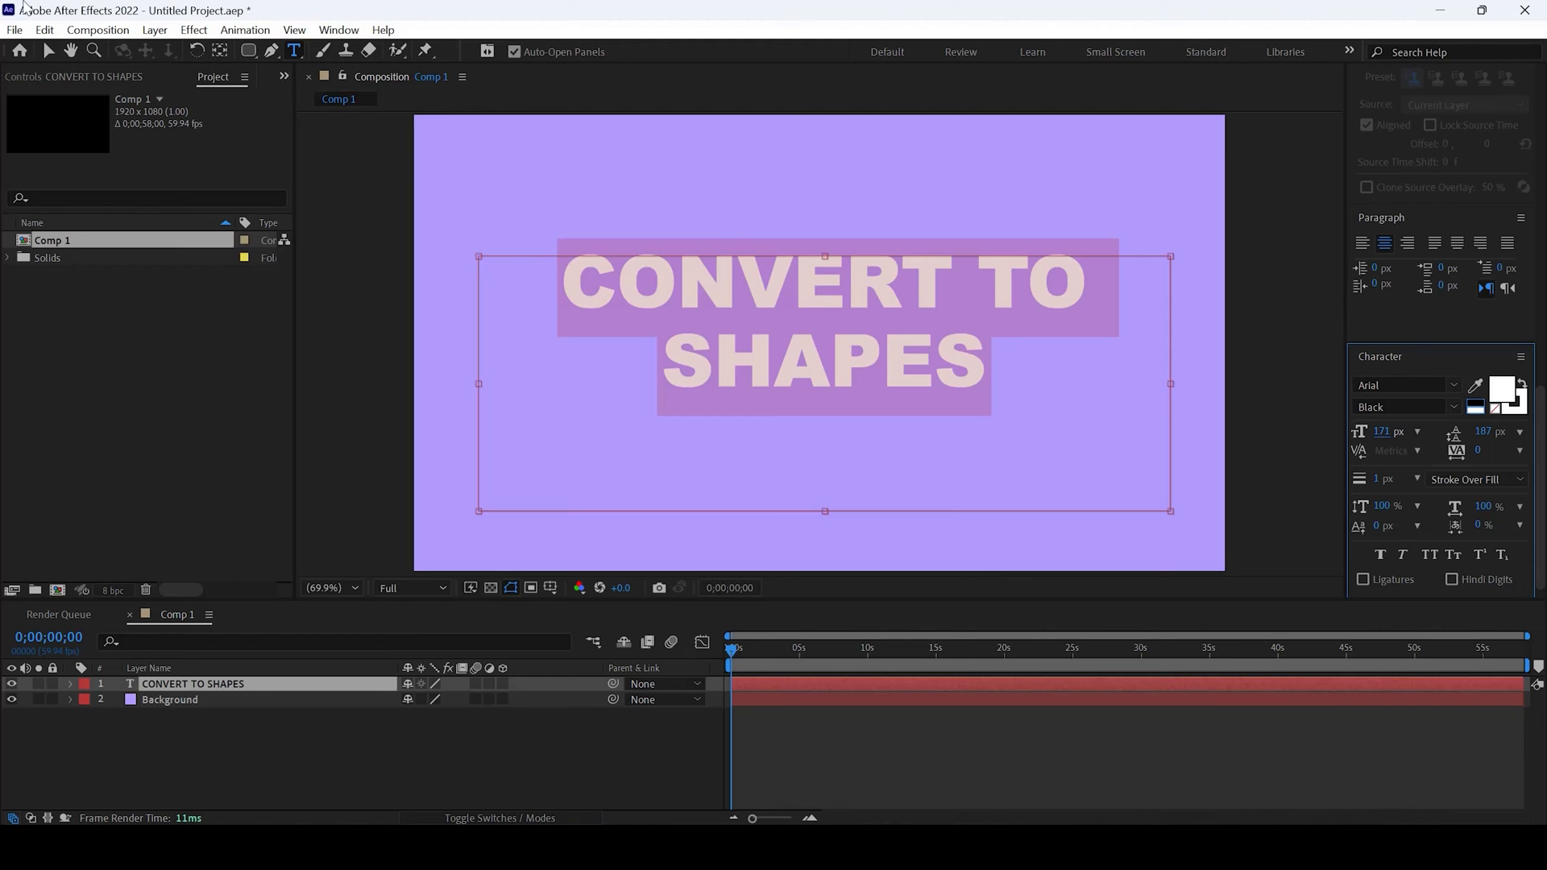
- Convert the text layer into a 'CONVERT TO SHAPES Outlines' shape layer via Create Shapes from Text
right_click(193, 683)
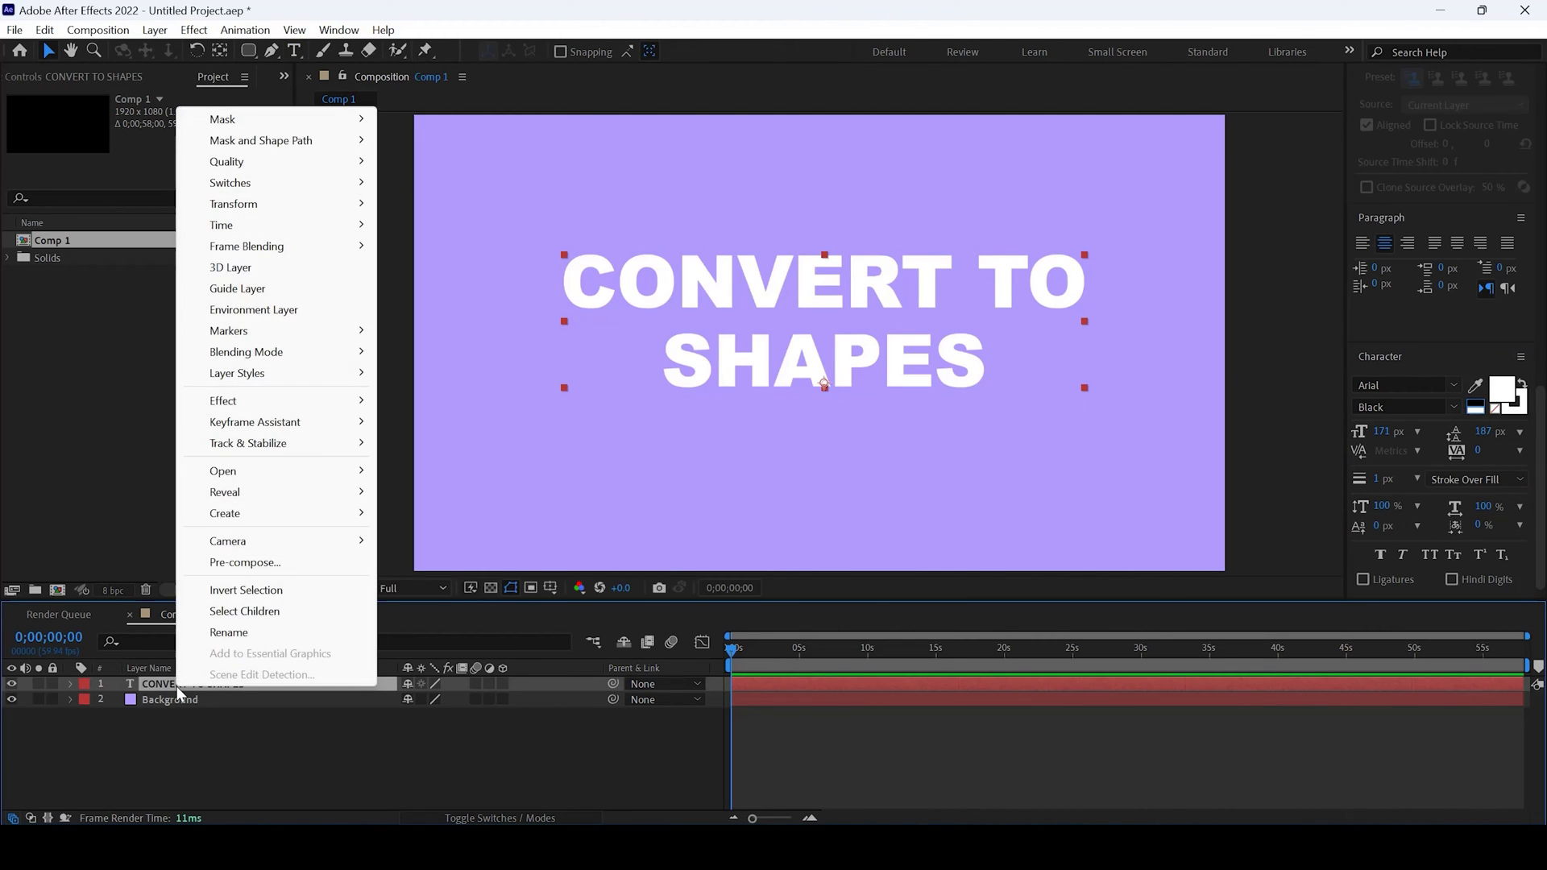
mouse_move(234, 519)
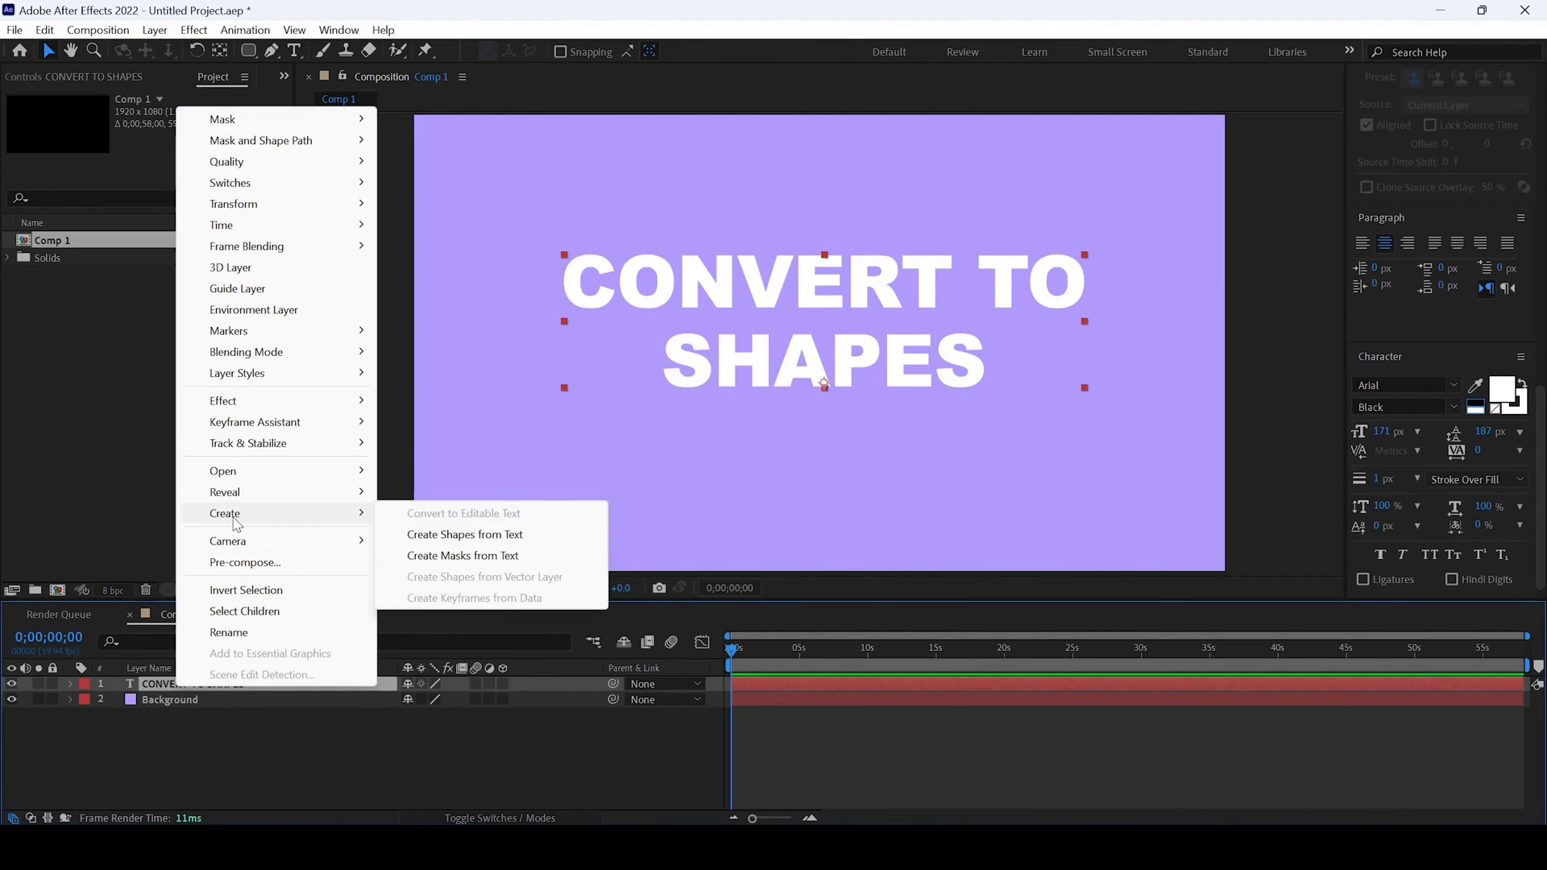
mouse_move(438, 540)
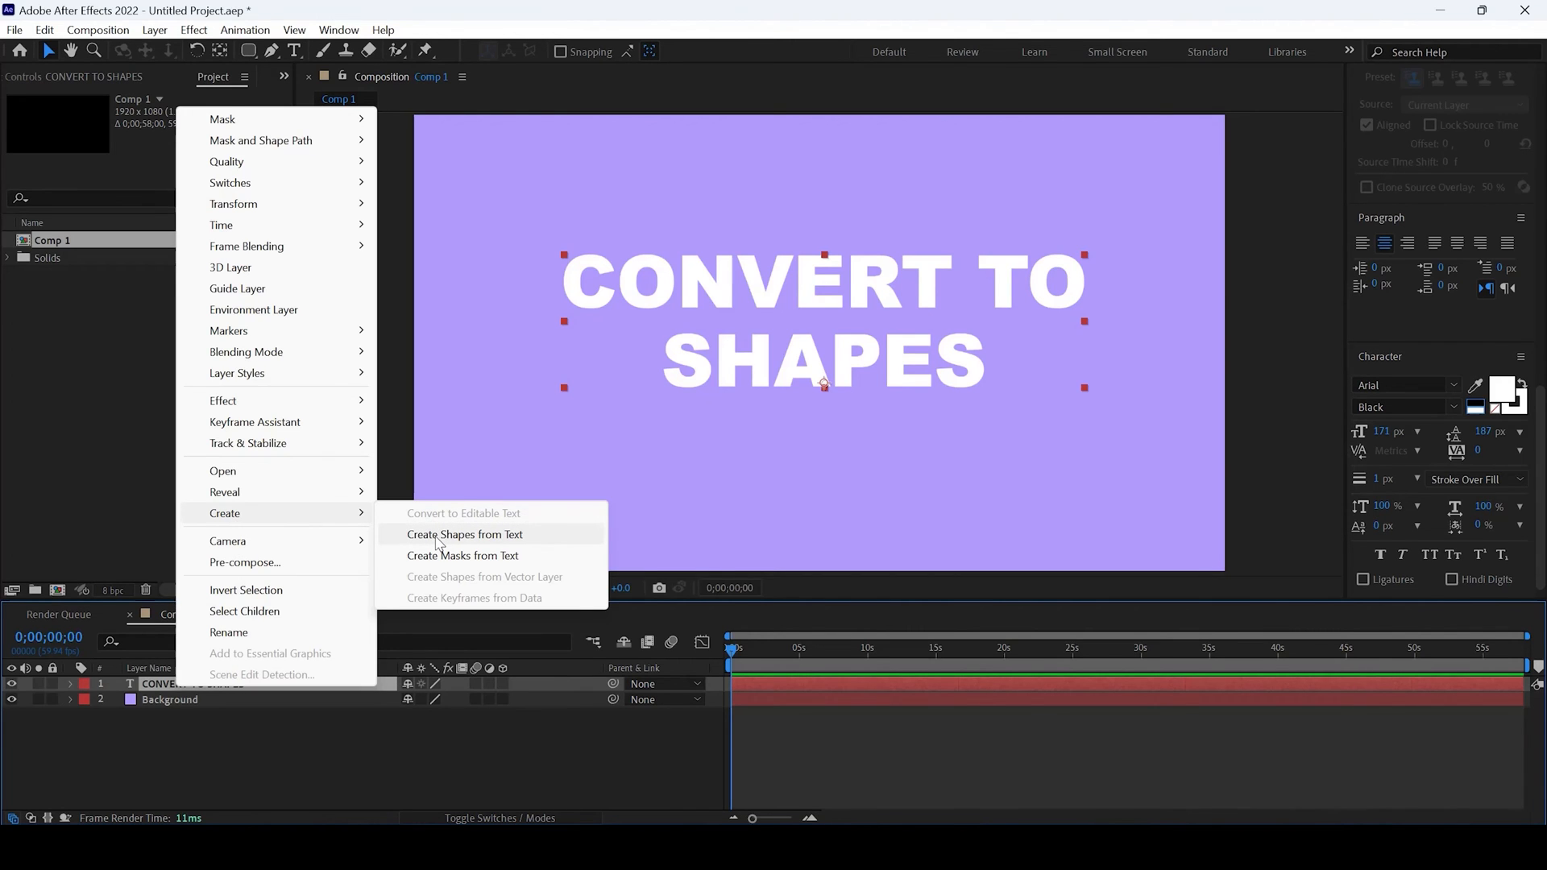
click(464, 533)
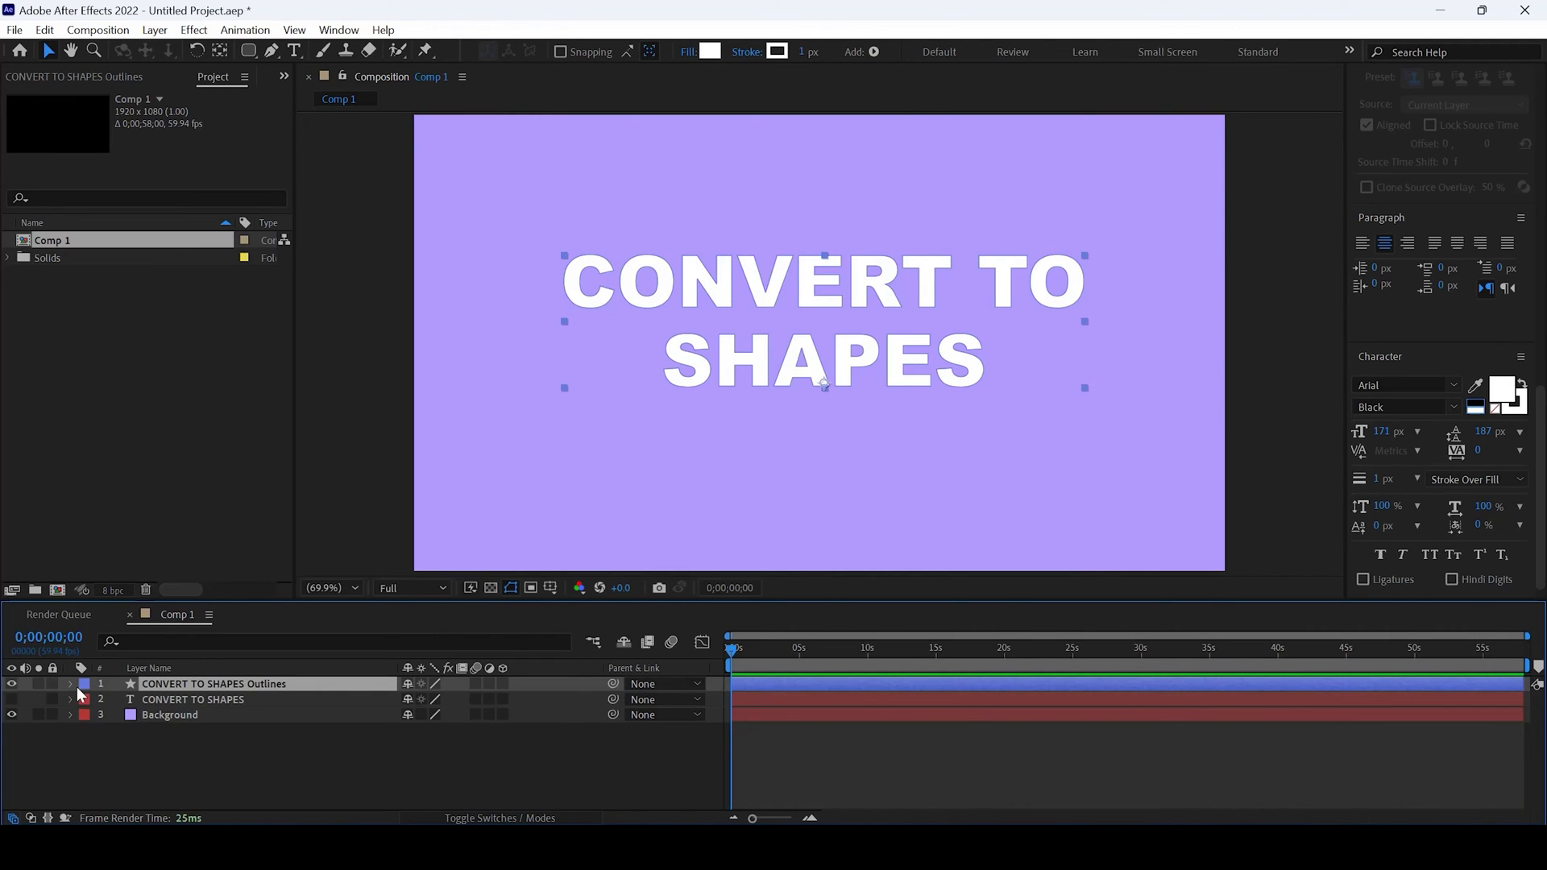
- Expand the outlines layer's Contents to list each letter as its own shape group
click(71, 684)
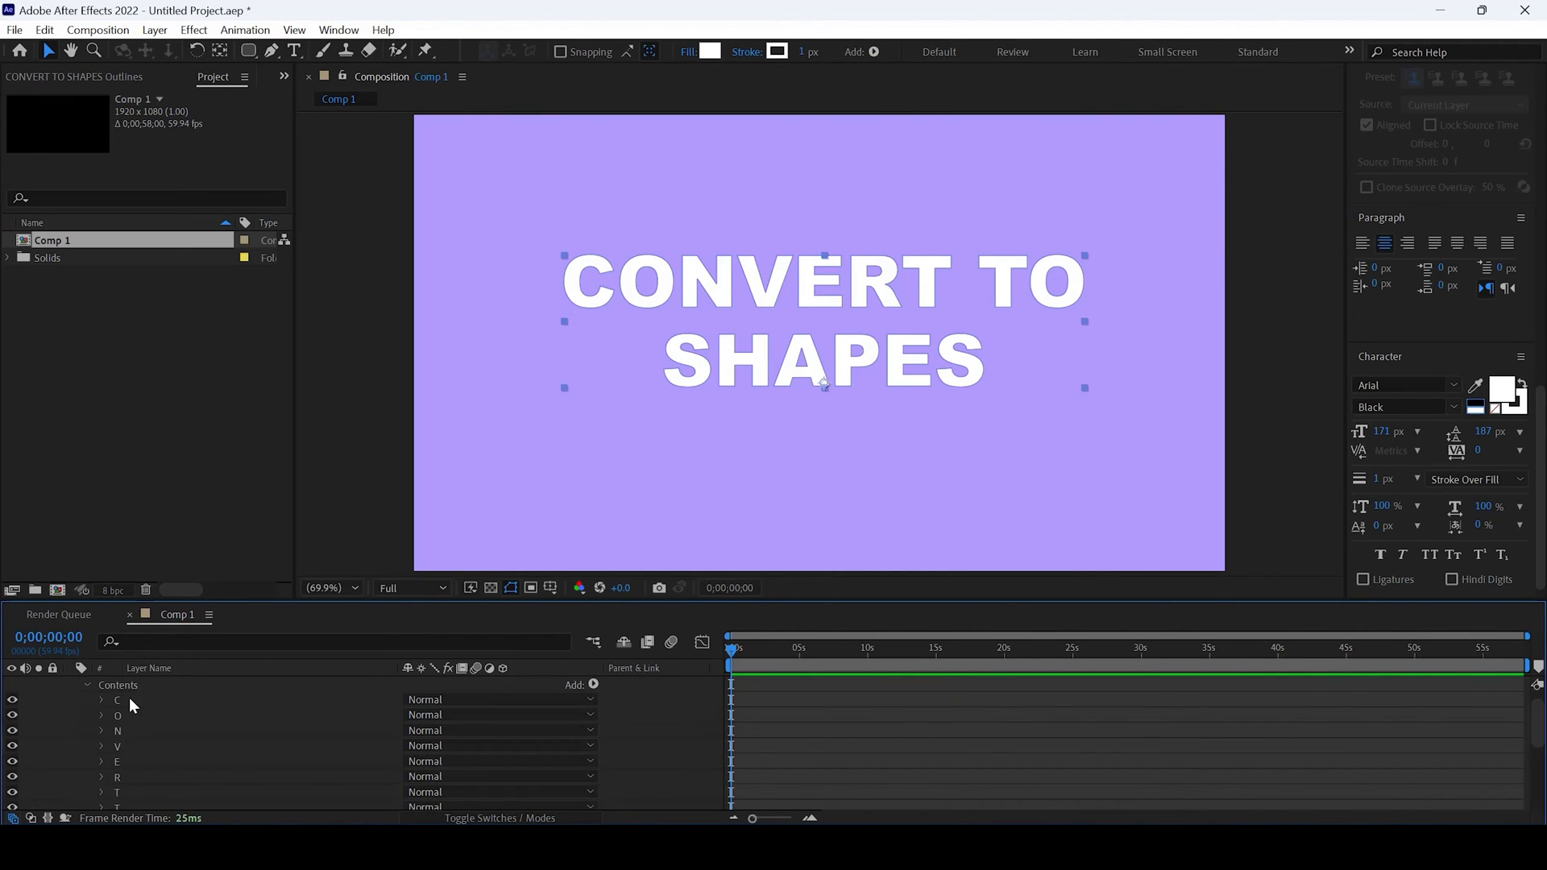
- Select the letter shapes at 200% zoom so their editable path vertices show
click(117, 715)
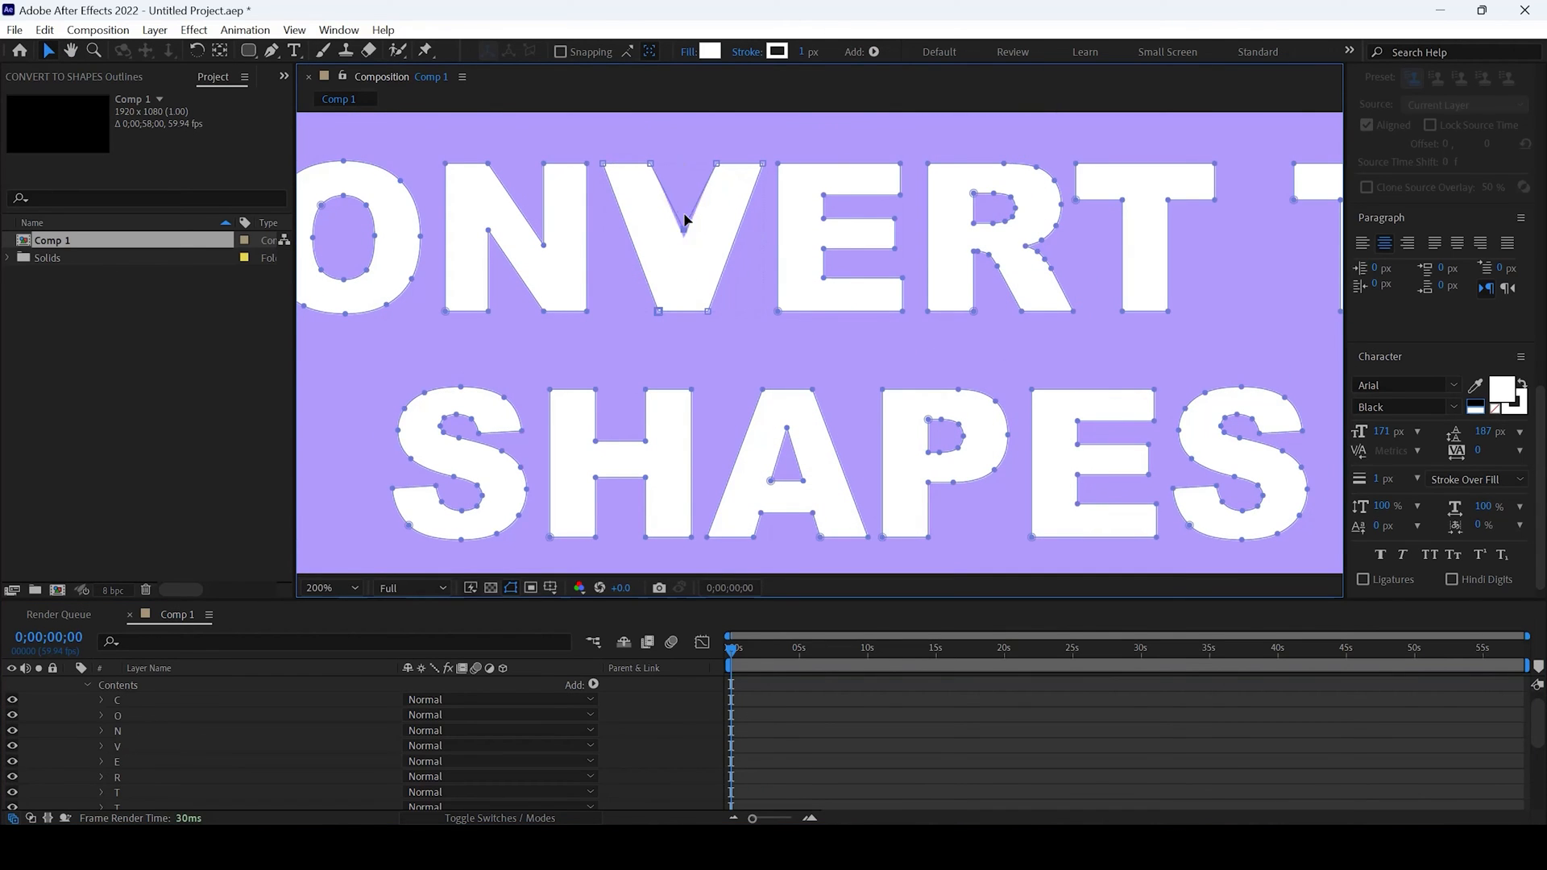
mouse_move(686, 259)
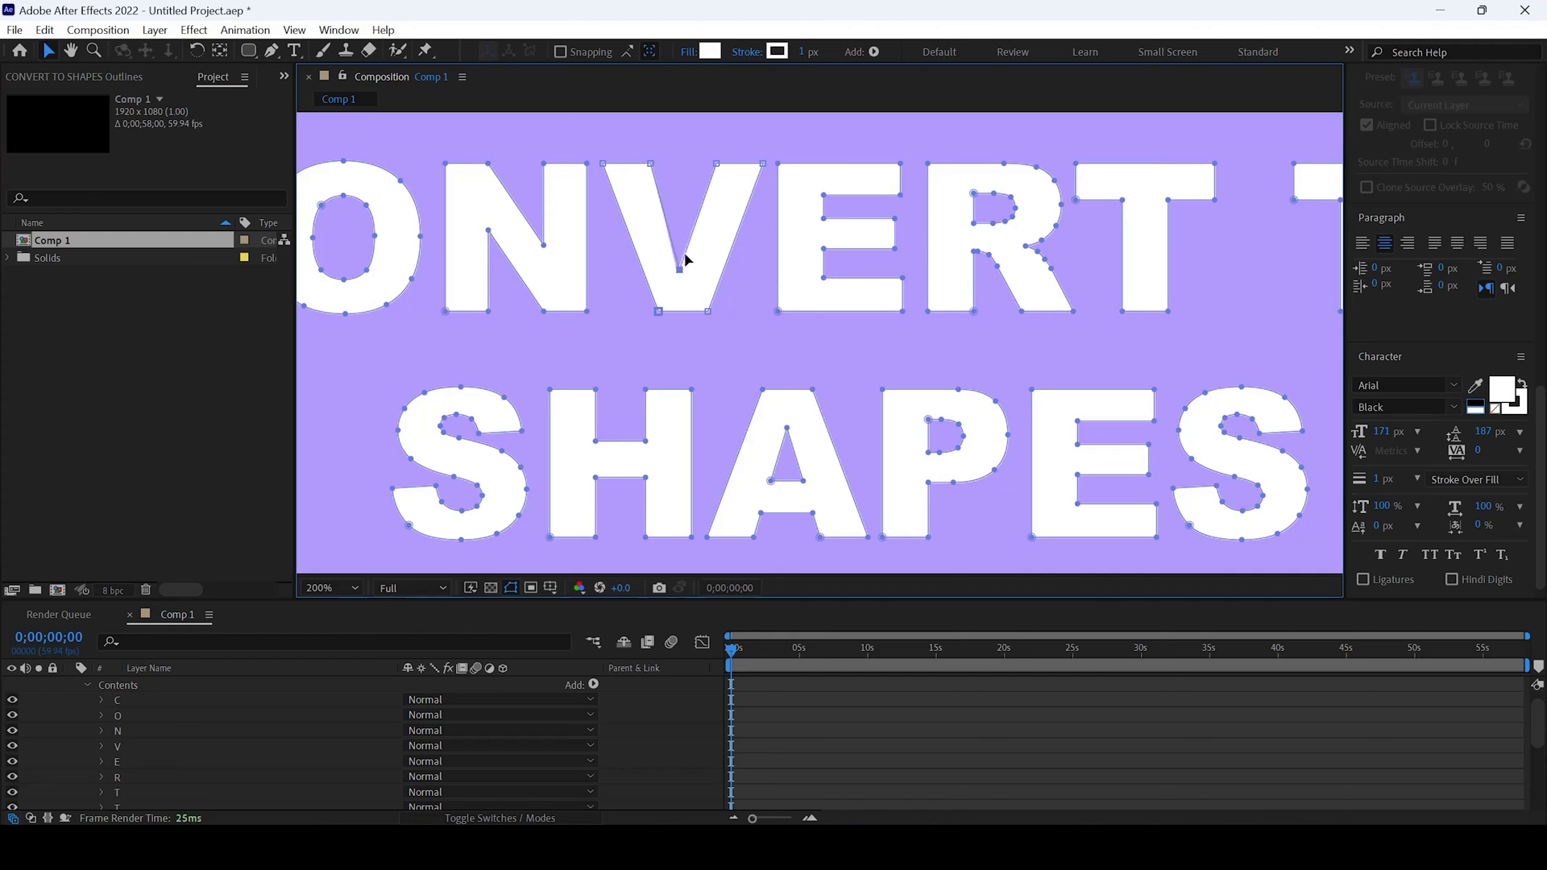
mouse_move(680, 268)
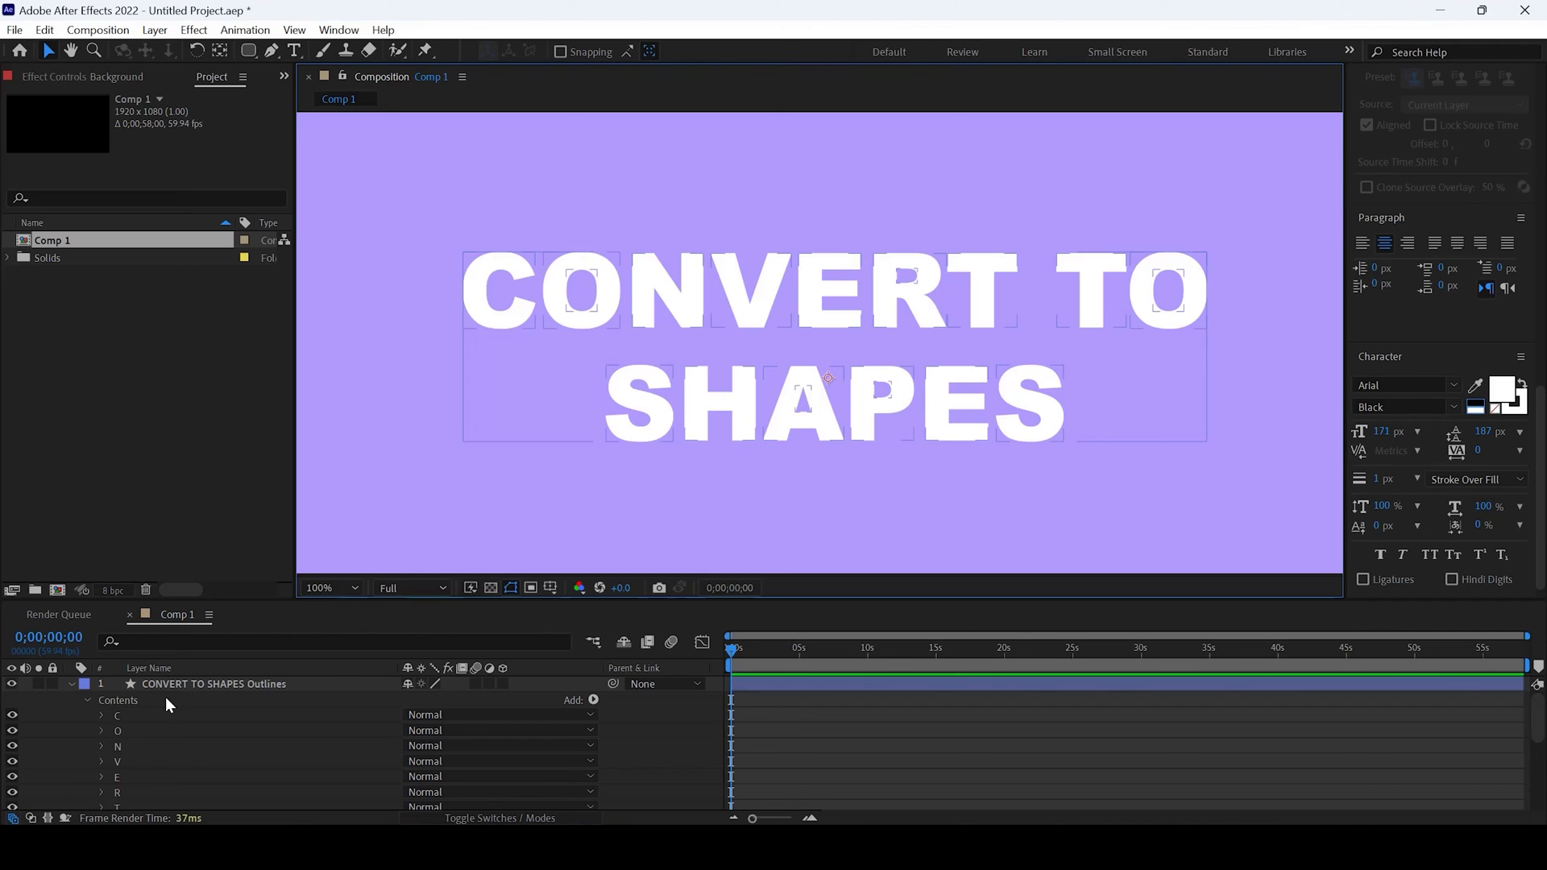
- Return the Composition panel to 50% so the whole purple composition with the white lettering shows
click(326, 586)
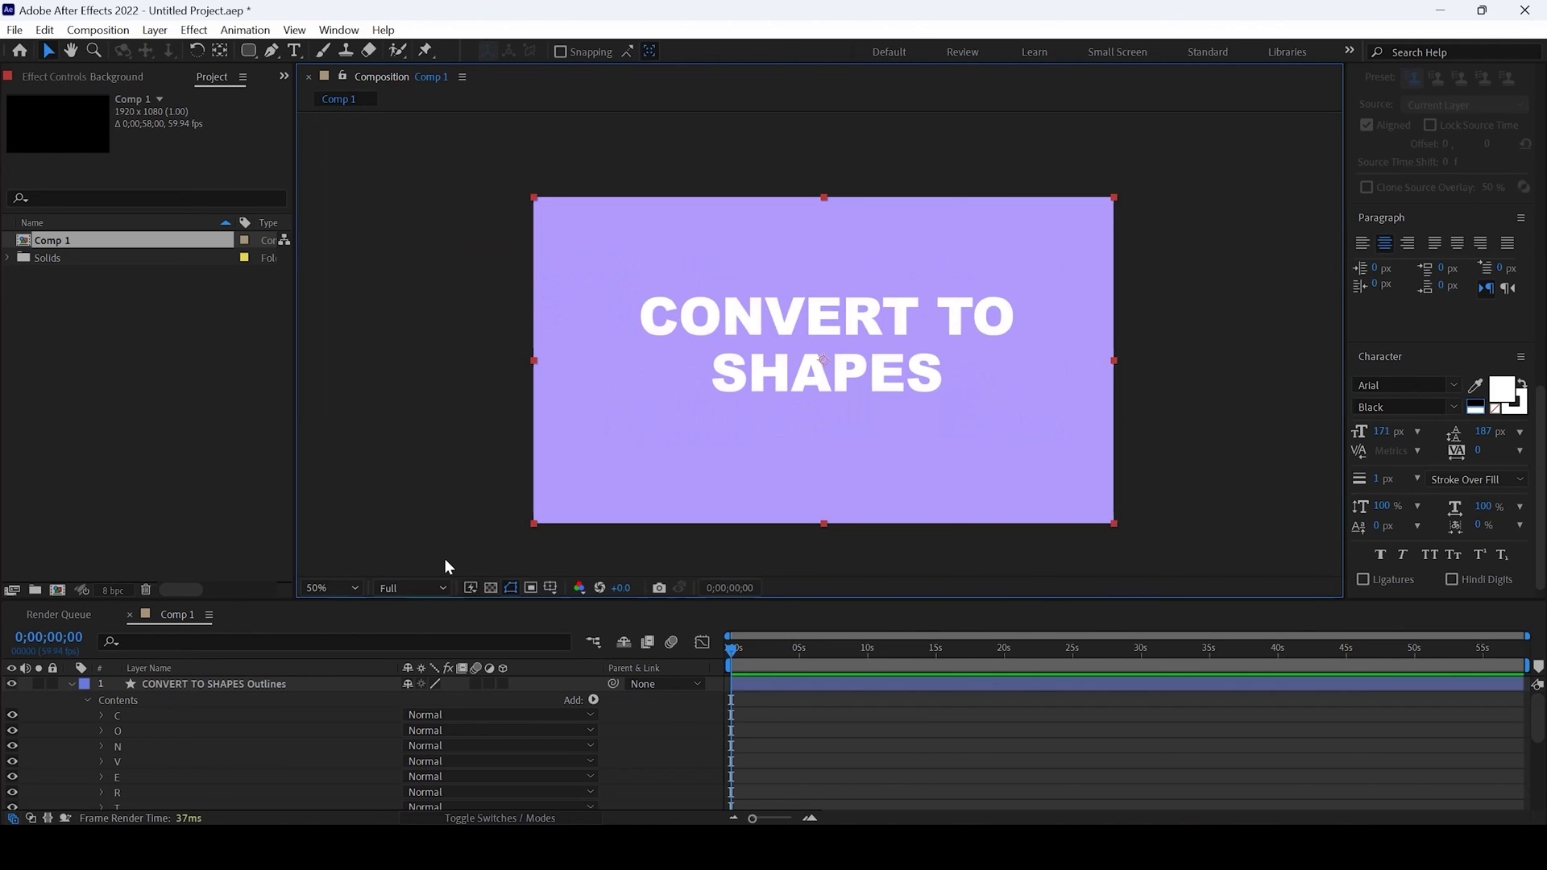